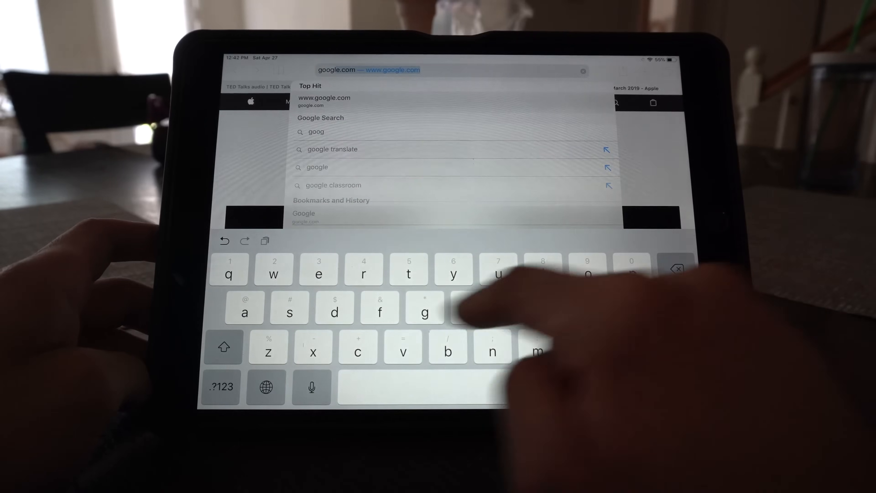
- Search Google for thanos via the google.com suggestion and scroll through the results
{"action": "left_click", "coordinate": [324, 101]}
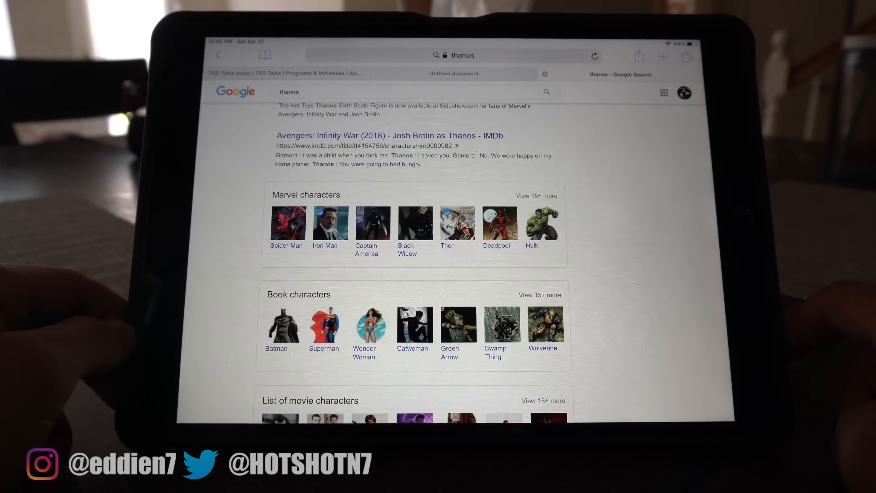
{"action": "scroll", "scroll_direction": "down", "scroll_amount": 3}
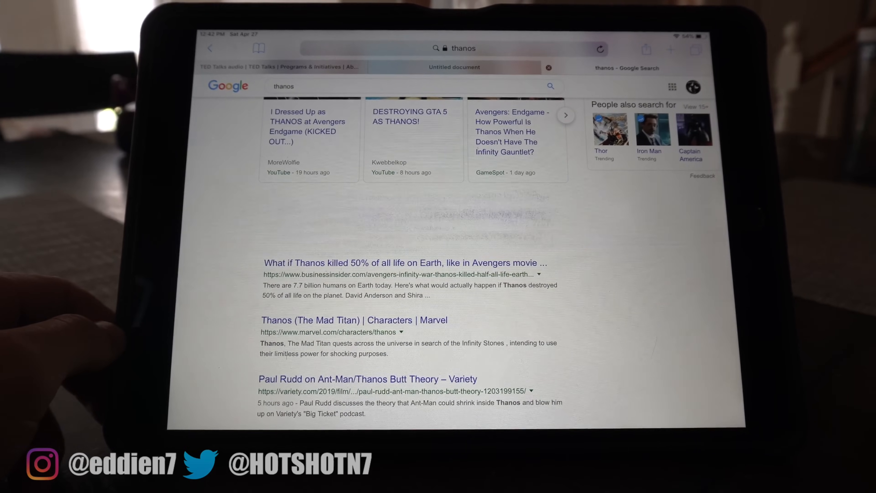
{"action": "scroll", "scroll_direction": "down", "scroll_amount": 3}
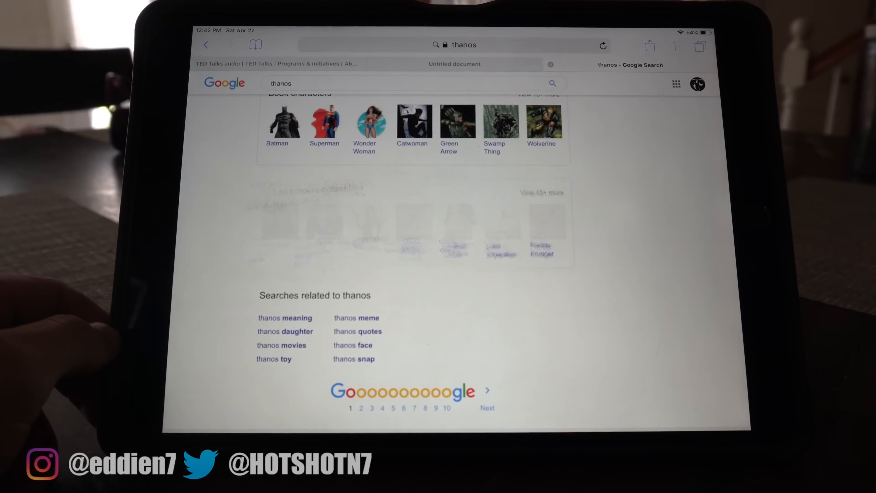
{"action": "scroll", "scroll_direction": "up", "scroll_amount": 3}
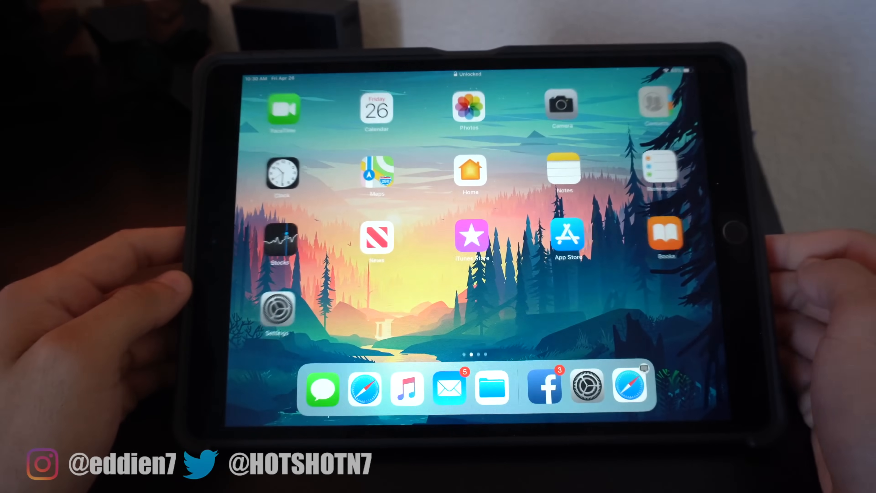
- Launch Settings from the home screen and select Notifications in the sidebar
{"action": "left_click", "coordinate": [586, 387]}
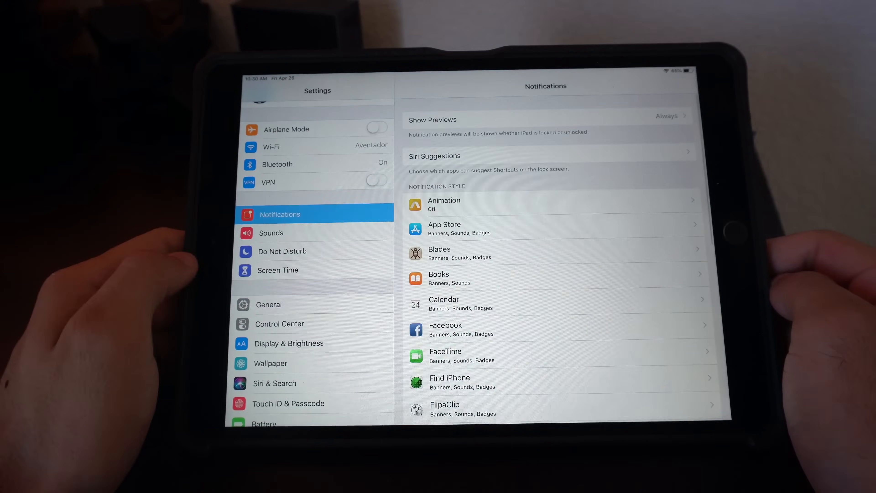
{"action": "left_click", "coordinate": [502, 120]}
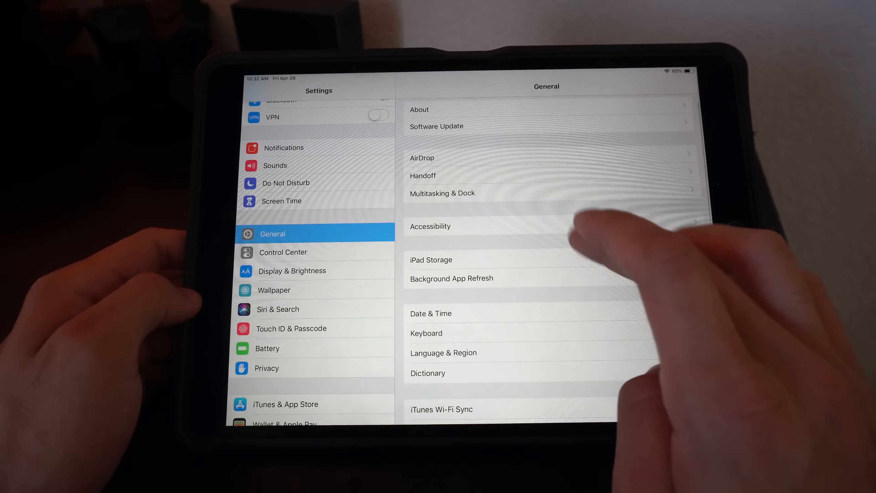
- Reach Accessibility > Home Button with Rest Finger to Open on, then go to Touch ID & Passcode
{"action": "left_click", "coordinate": [430, 227]}
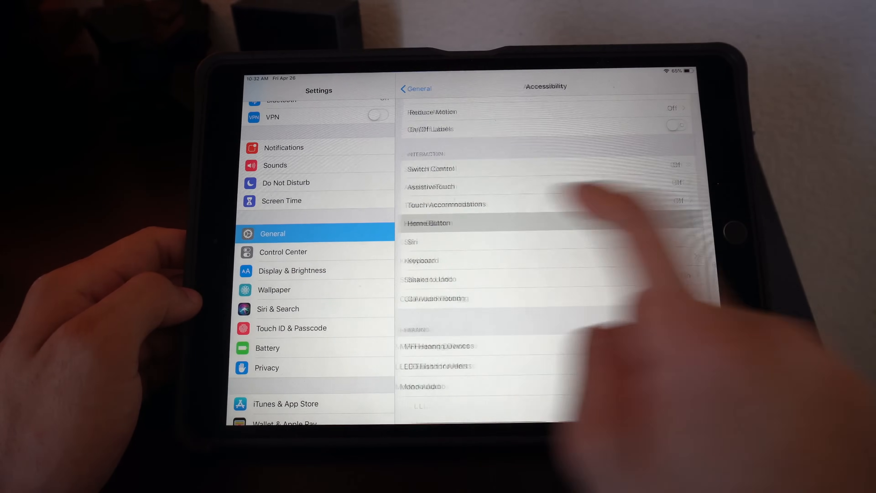
{"action": "left_click", "coordinate": [428, 223]}
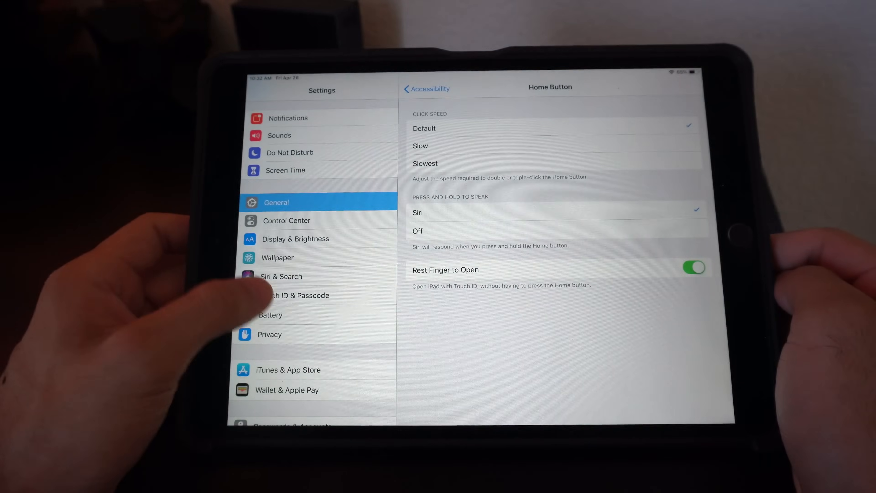
{"action": "left_click", "coordinate": [293, 293]}
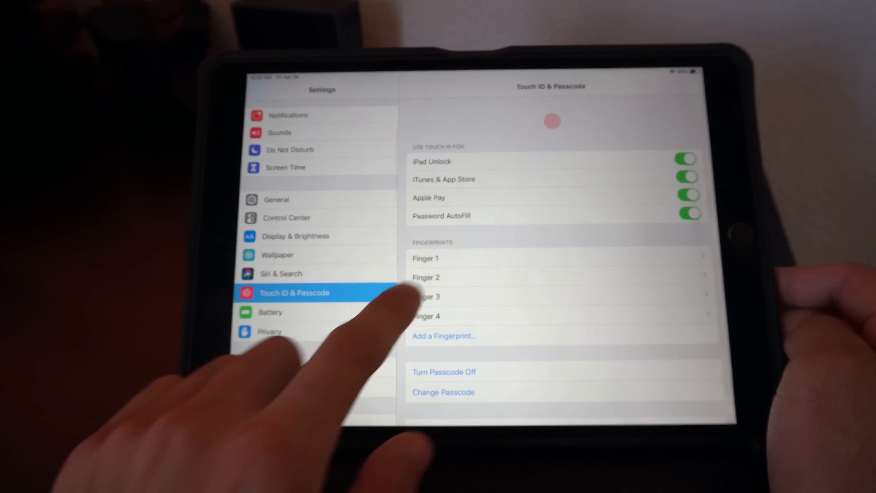
- Scroll through the Touch ID fingerprint options and return to General
{"action": "scroll", "scroll_direction": "down", "scroll_amount": 3}
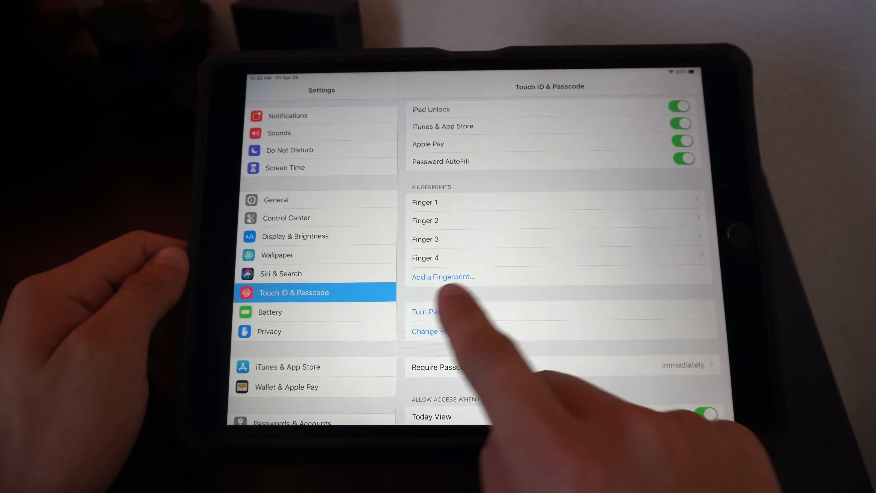
{"action": "left_click", "coordinate": [443, 276]}
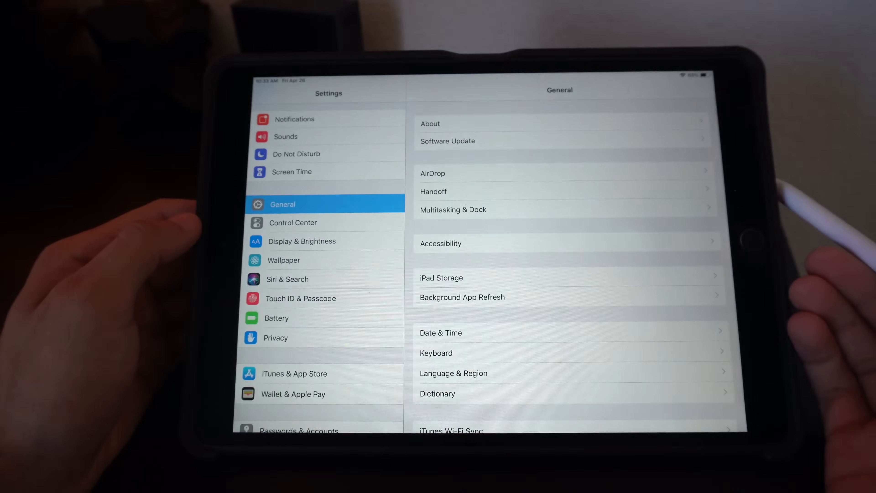
- Find Notes in the sidebar and show Access Notes from Lock Screen set to Always Create New Note
{"action": "scroll", "scroll_direction": "down", "scroll_amount": 3}
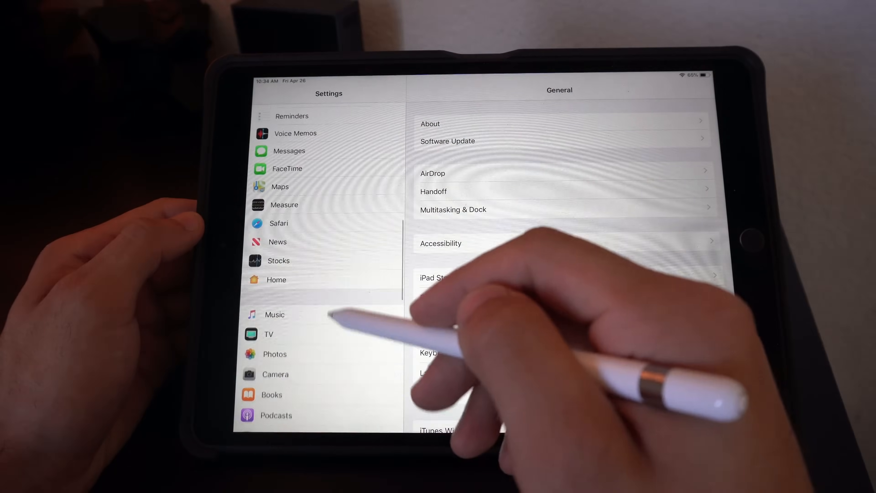
{"action": "left_click", "coordinate": [282, 162]}
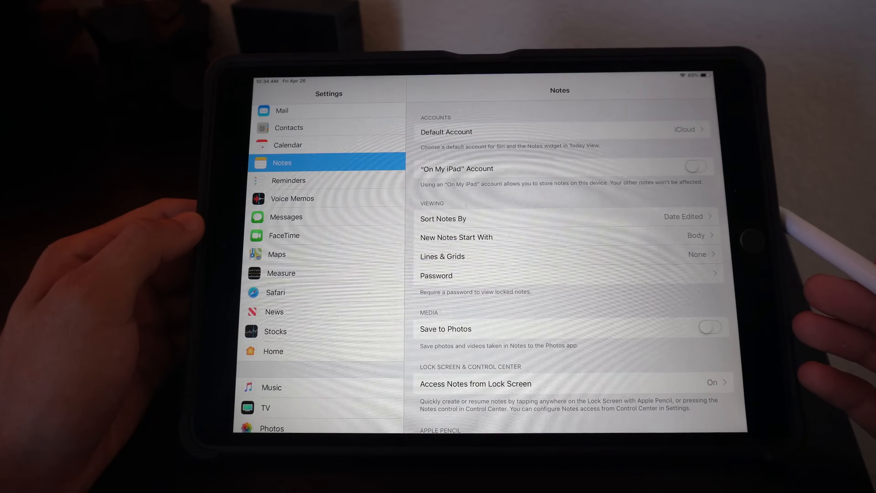
{"action": "scroll", "scroll_direction": "down", "scroll_amount": 3}
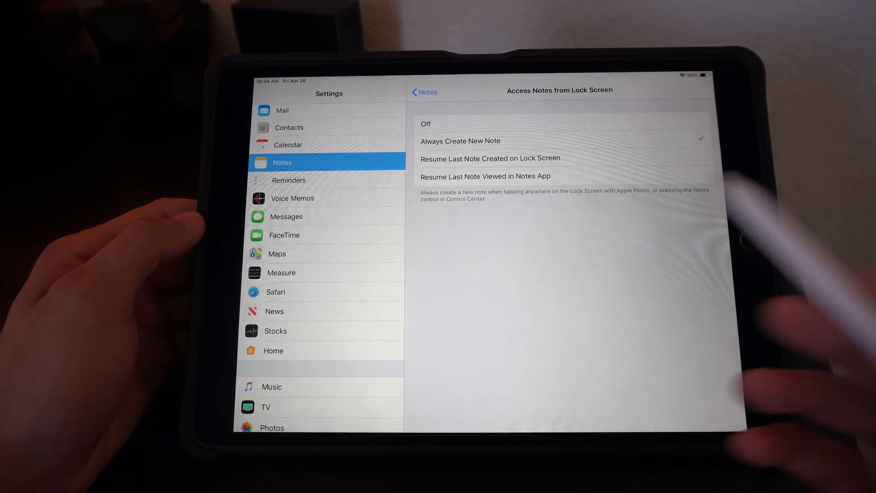
{"action": "mouse_move", "coordinate": [754, 241]}
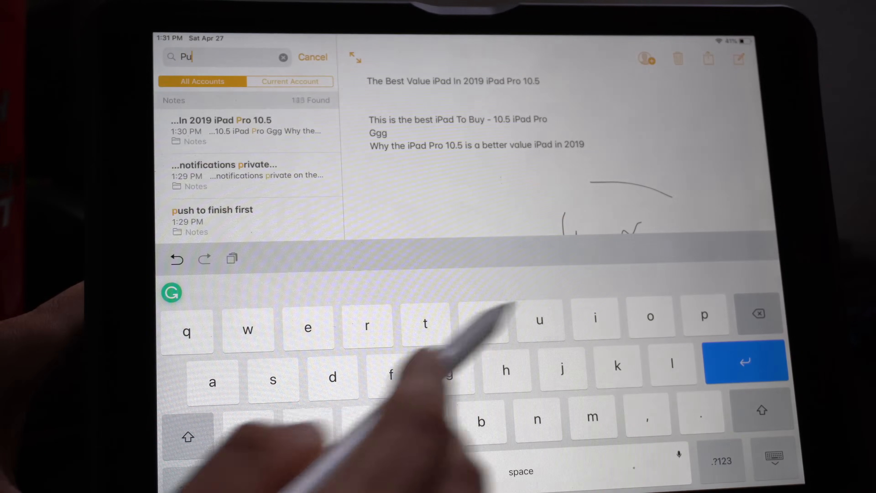
- Search Notes for Push, then scan the Canon purchase record card and save the scan
{"action": "type", "text": "sh"}
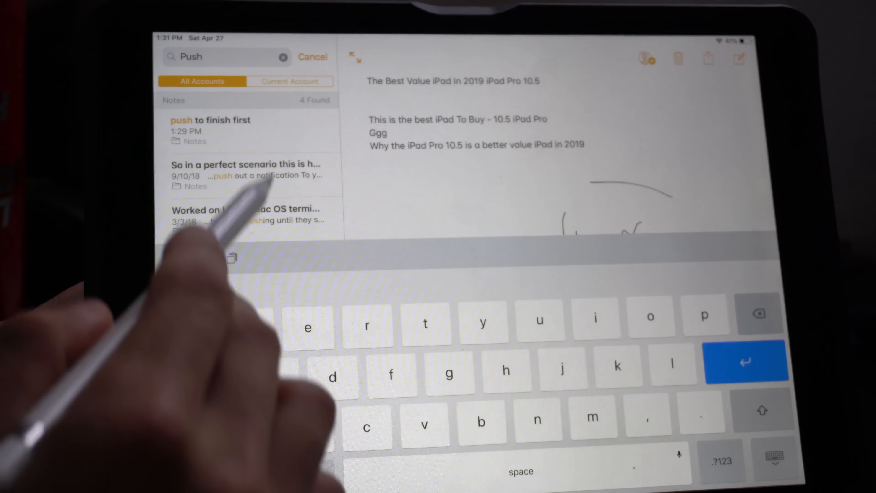
{"action": "left_click", "coordinate": [211, 130]}
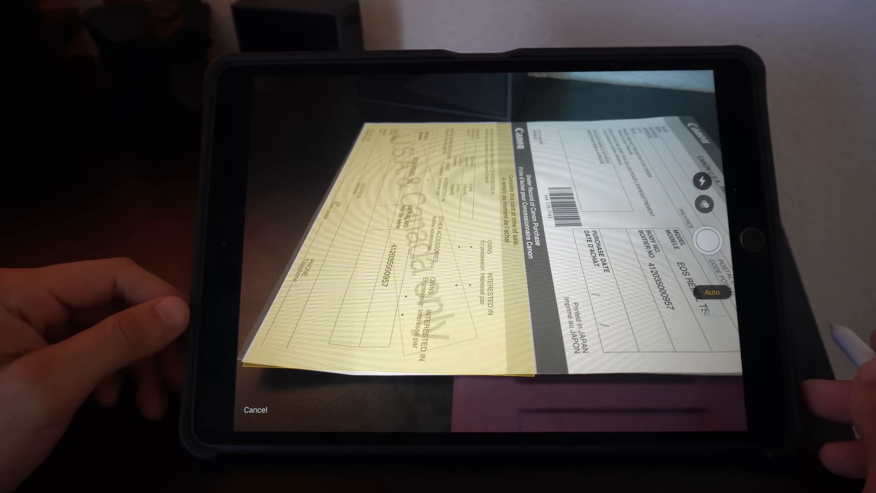
{"action": "left_click", "coordinate": [711, 238]}
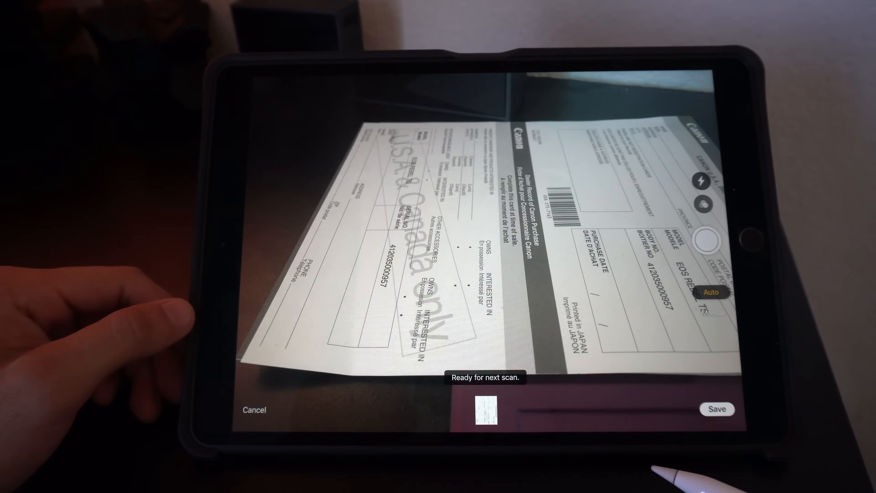
{"action": "left_click", "coordinate": [717, 409]}
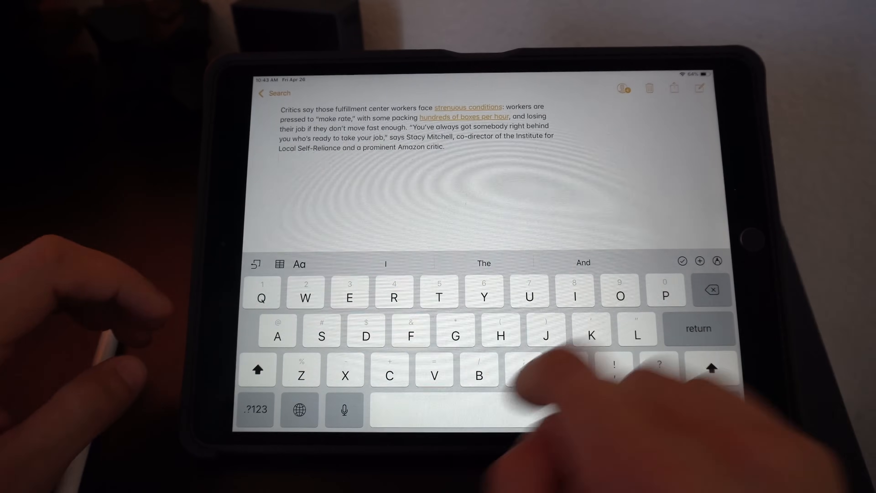
- Type 321@$&(( below the article paragraph and split the keyboard into two halves
{"action": "left_click", "coordinate": [256, 408]}
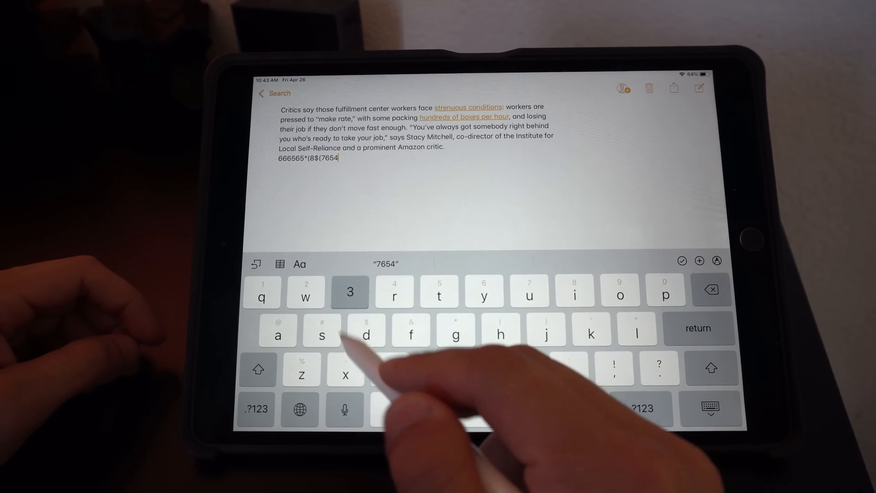
{"action": "type", "text": "321@$&(("}
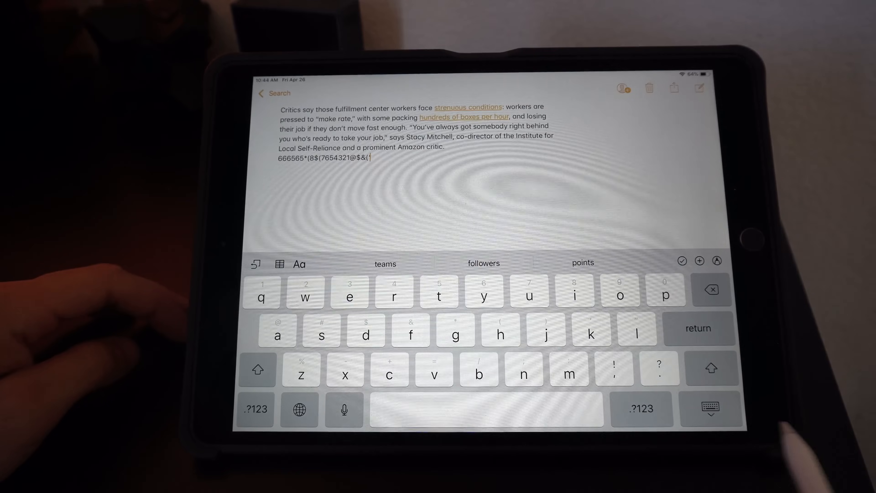
{"action": "left_click", "coordinate": [709, 407]}
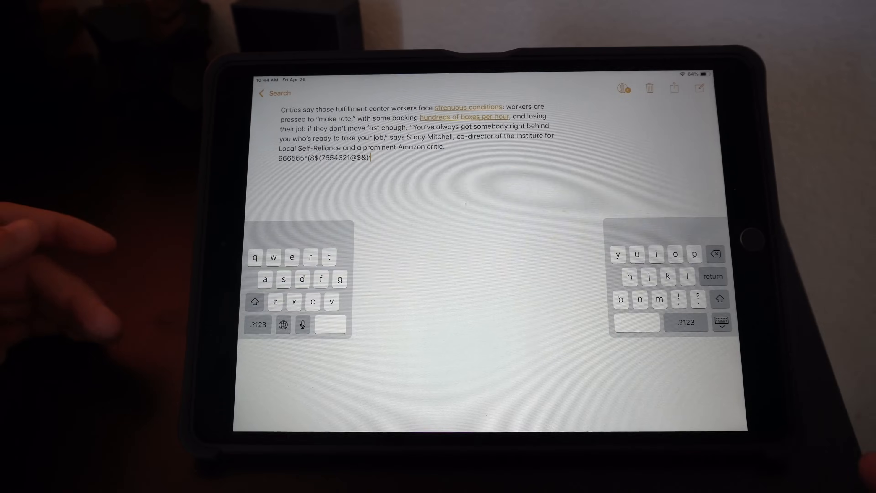
{"action": "left_click", "coordinate": [719, 317]}
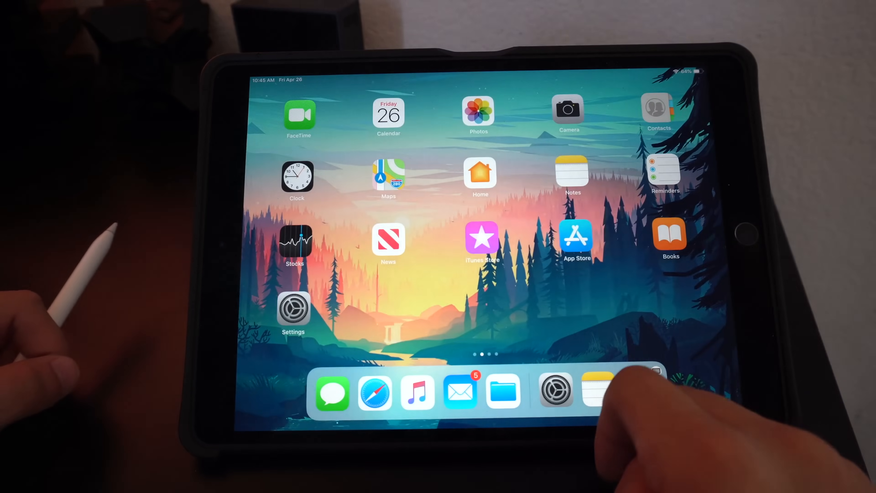
- Reopen a recently used app from the right side of the Dock
{"action": "left_click", "coordinate": [599, 391]}
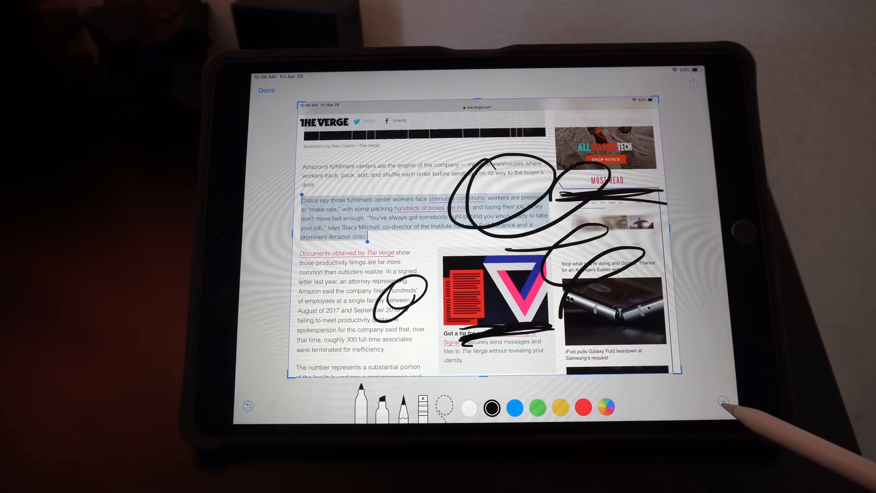
- Open the extra annotation options, then delete The Verge article screenshot
{"action": "left_click", "coordinate": [724, 398]}
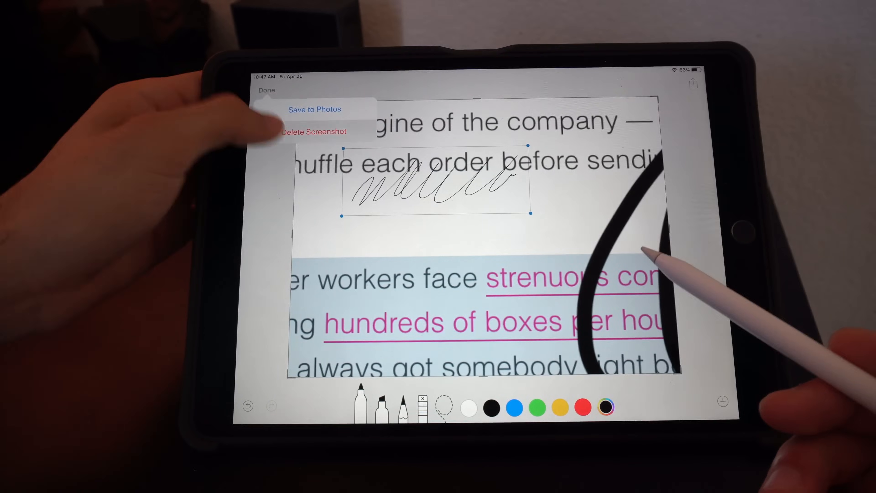
{"action": "left_click", "coordinate": [267, 90]}
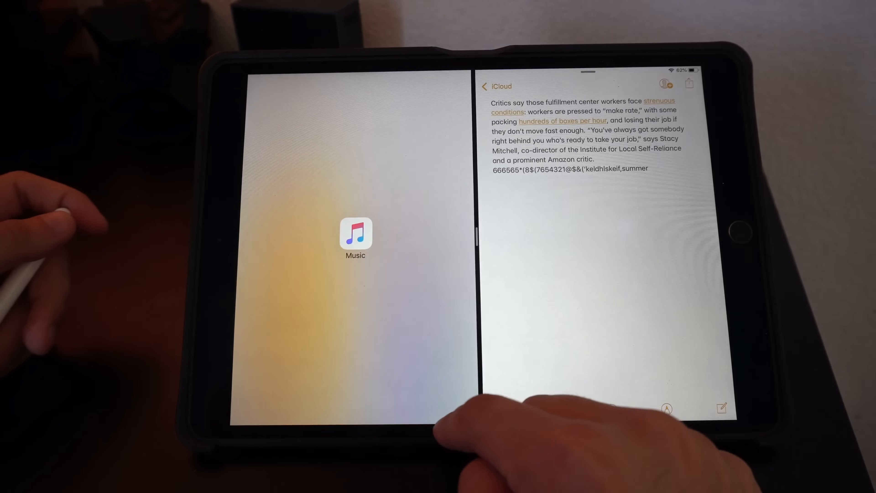
- Show Music in Split View beside the Notes note with the Amazon article text
{"action": "left_click", "coordinate": [356, 233]}
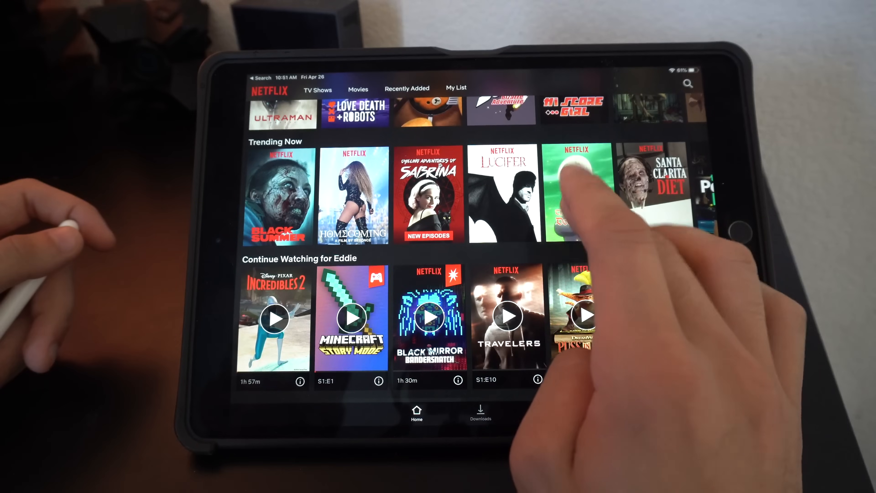
- Scroll through Netflix's Trending Now rows, then switch over to the Music app
{"action": "scroll", "scroll_direction": "down", "scroll_amount": 3}
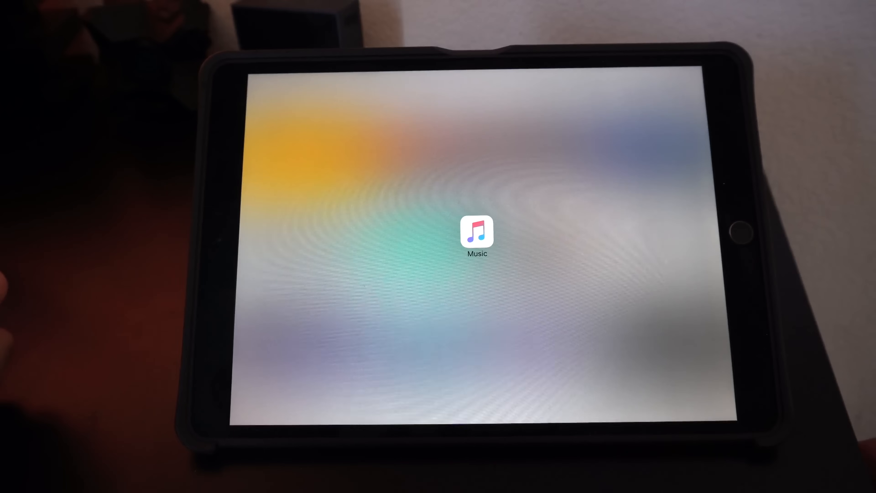
{"action": "left_click", "coordinate": [477, 232]}
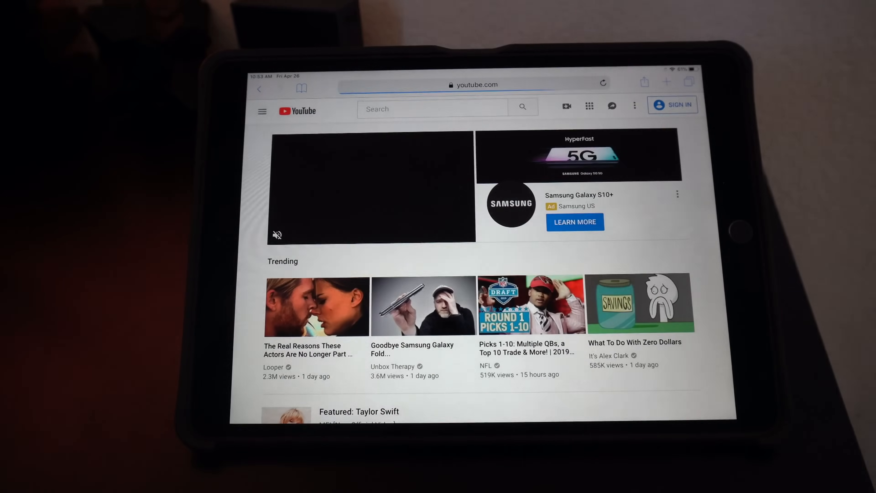
- Scroll down YouTube's home page through the Trending videos row
{"action": "scroll", "scroll_direction": "down", "scroll_amount": 3}
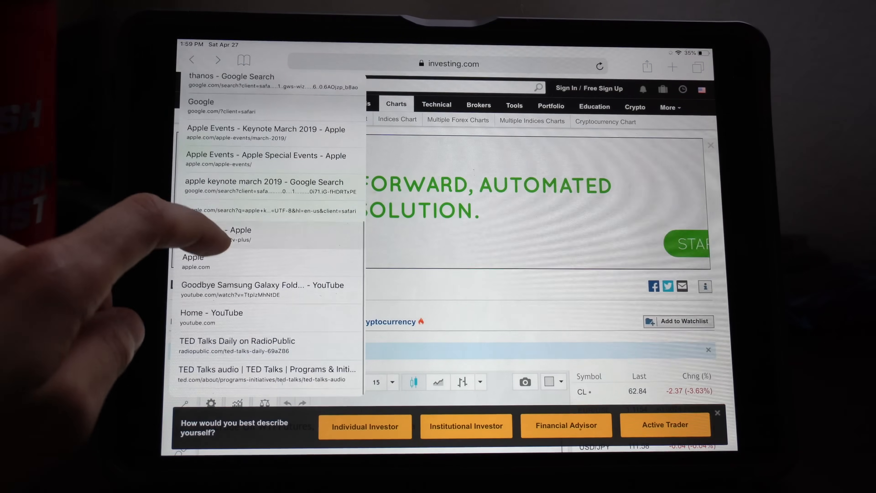
- Jump to an earlier page by choosing it from the Back button's history list
{"action": "left_click", "coordinate": [265, 181]}
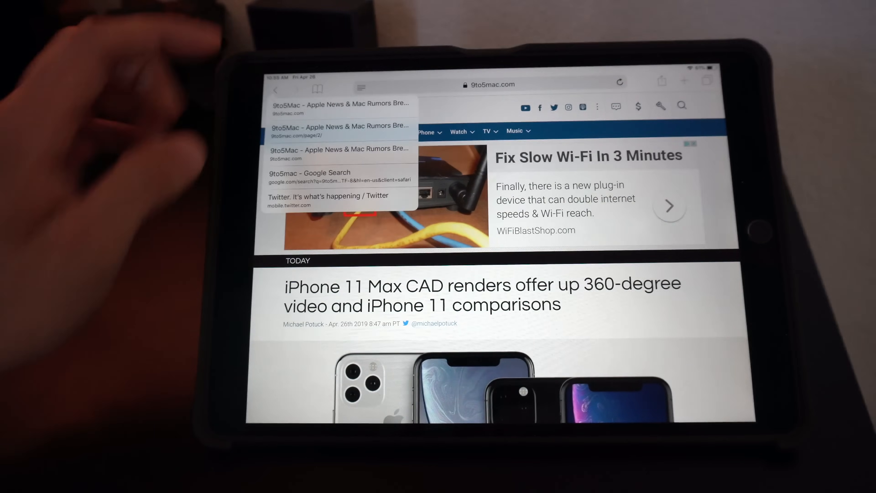
{"action": "left_click", "coordinate": [329, 200]}
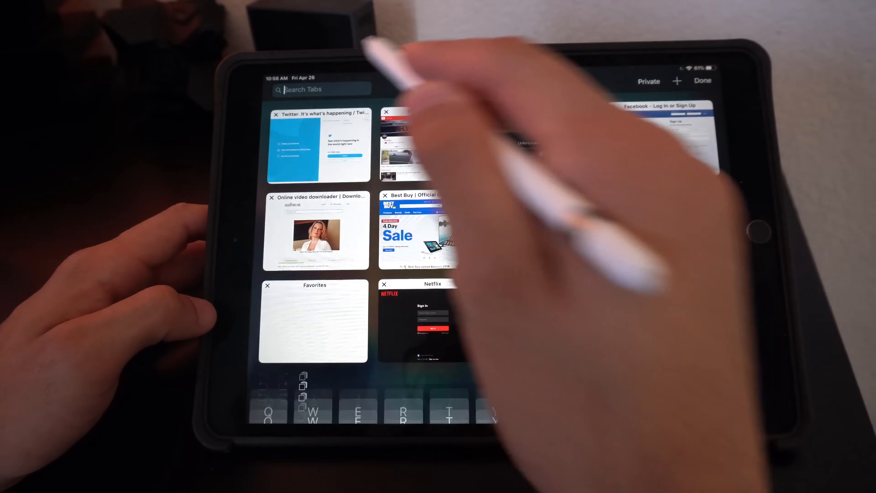
- Search the open tabs and open the Best Buy tab from the results
{"action": "left_click", "coordinate": [321, 89]}
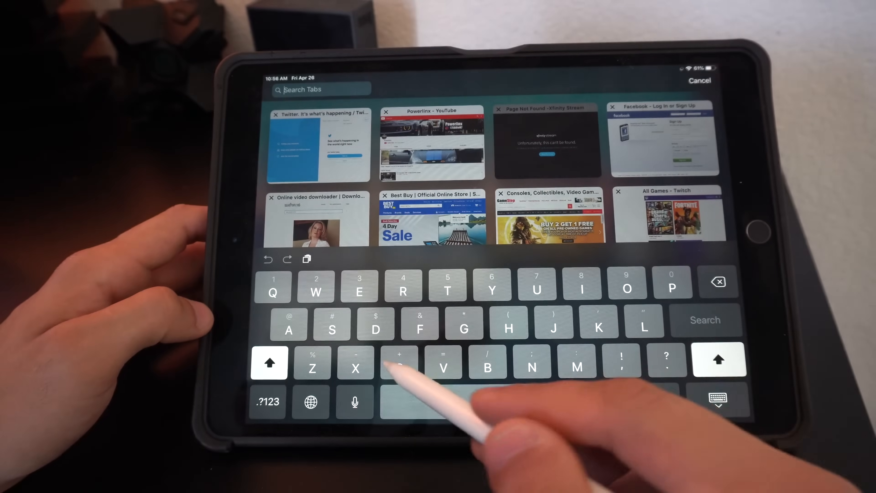
{"action": "type", "text": "Xf"}
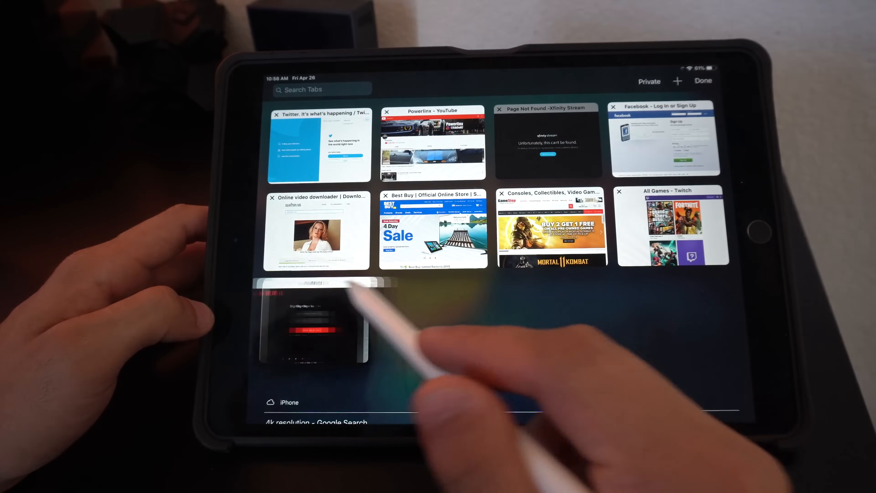
{"action": "left_click", "coordinate": [432, 229]}
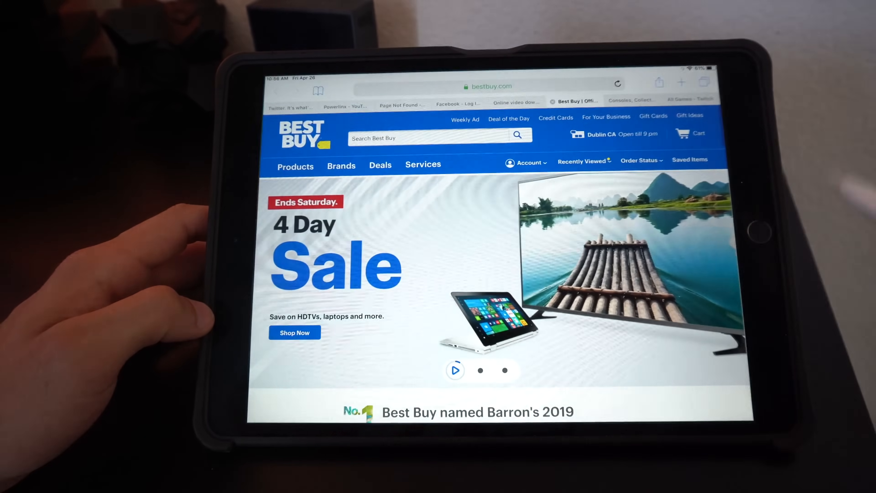
- Close all eight open tabs at once, leaving a fresh start page
{"action": "left_click", "coordinate": [682, 82]}
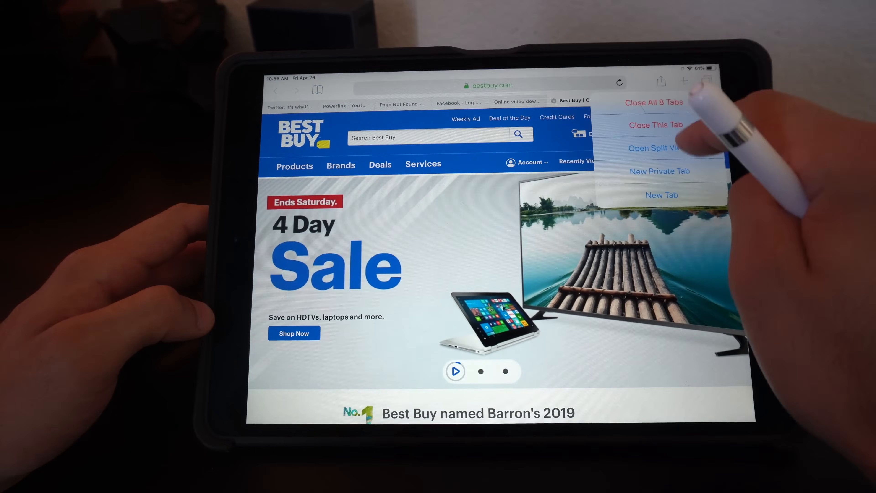
{"action": "left_click", "coordinate": [655, 125]}
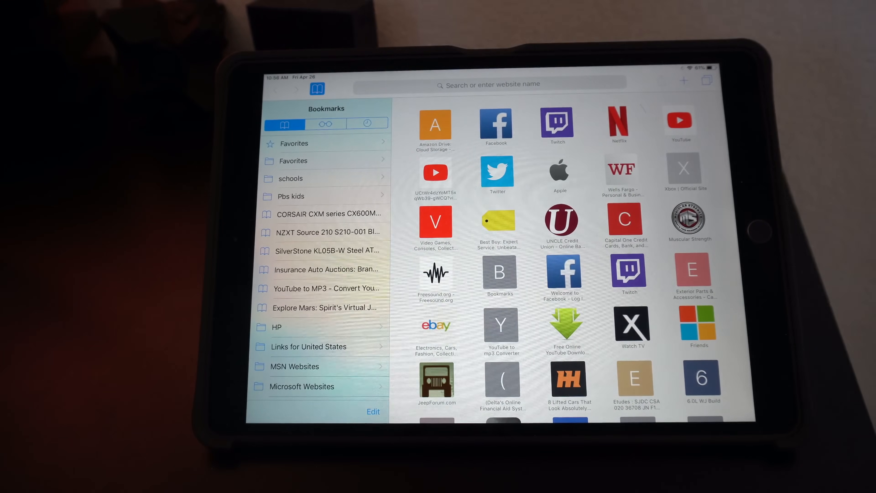
- Enter a Yahoo Mail query in the address bar to view its search suggestions
{"action": "left_click", "coordinate": [488, 85]}
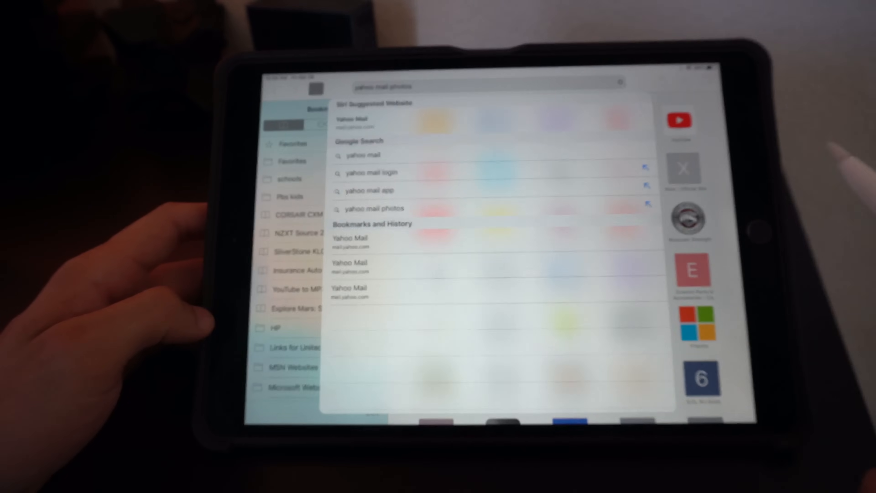
{"action": "type", "text": "delete"}
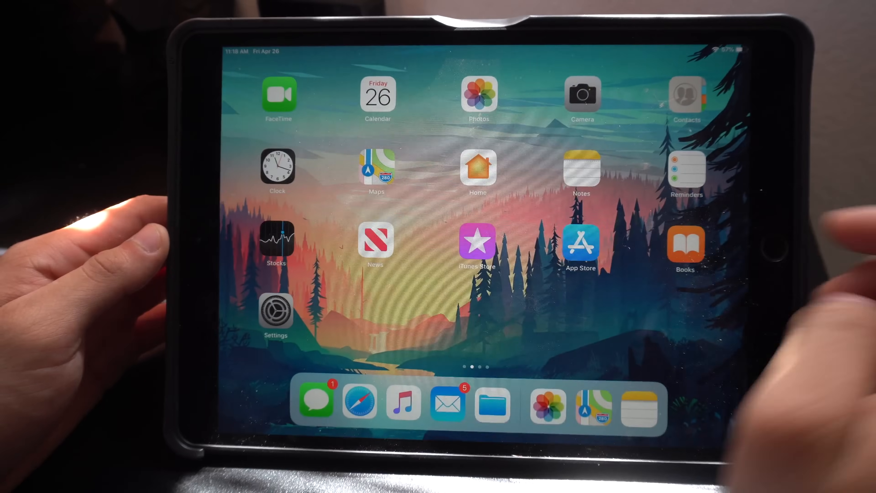
- Open Settings and go to the Larger Text size options under Accessibility
{"action": "left_click", "coordinate": [275, 311]}
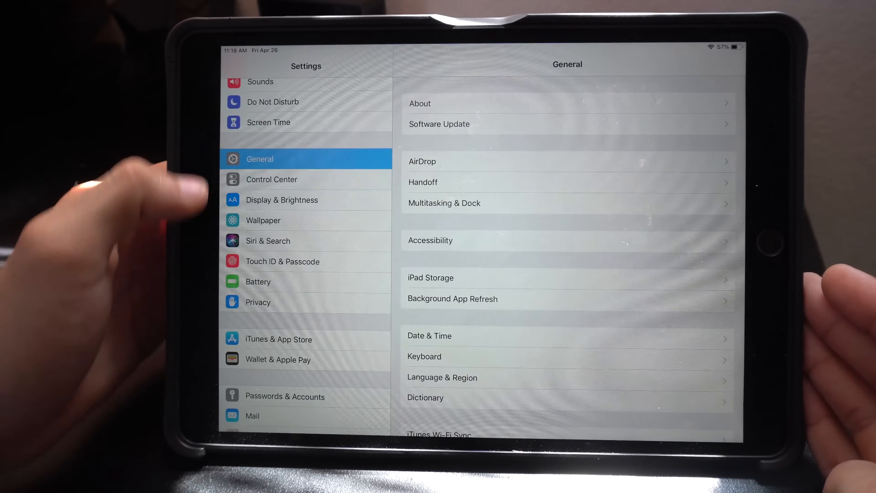
{"action": "left_click", "coordinate": [429, 240]}
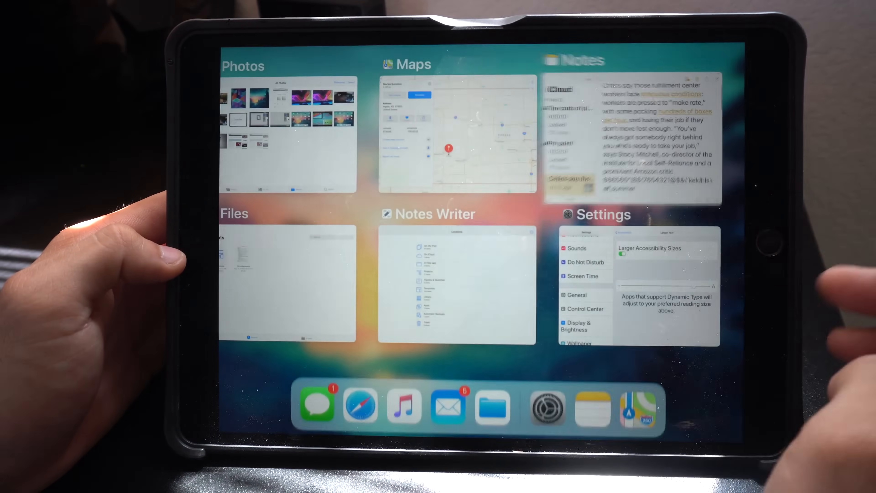
- In Control Center's Customize Controls, add Scan QR Code to the included controls
{"action": "left_click", "coordinate": [635, 279]}
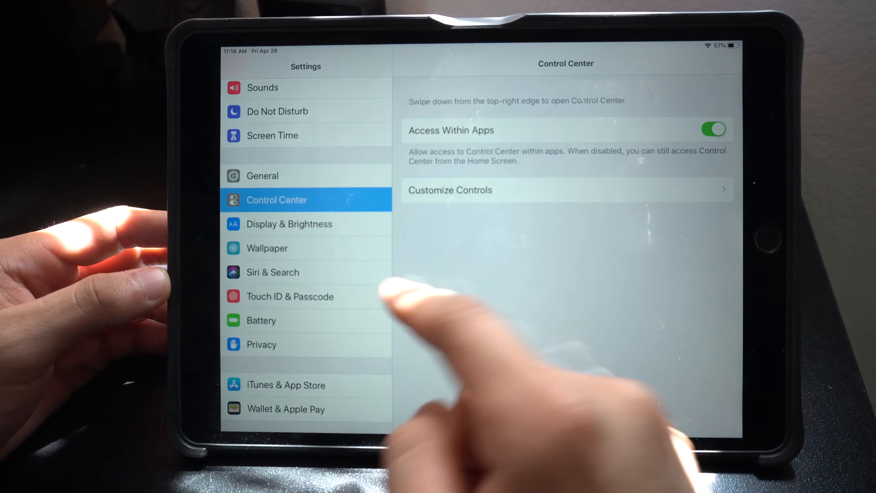
{"action": "left_click", "coordinate": [449, 190]}
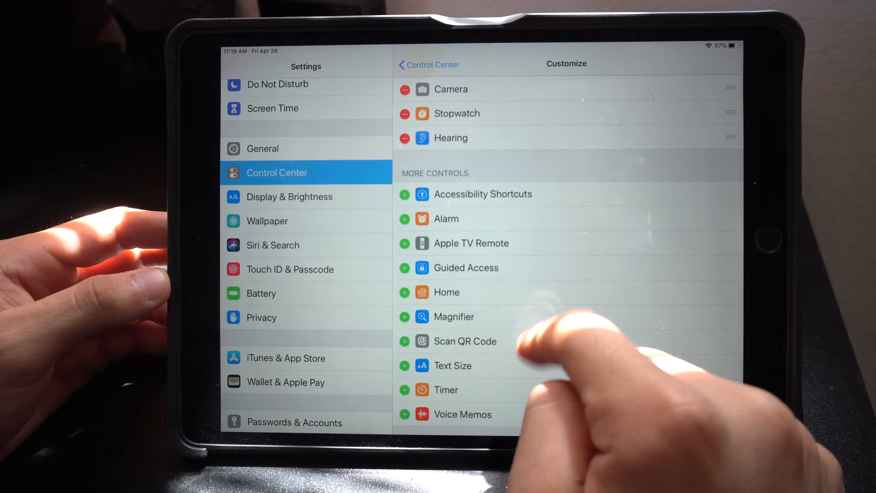
{"action": "left_click", "coordinate": [404, 340]}
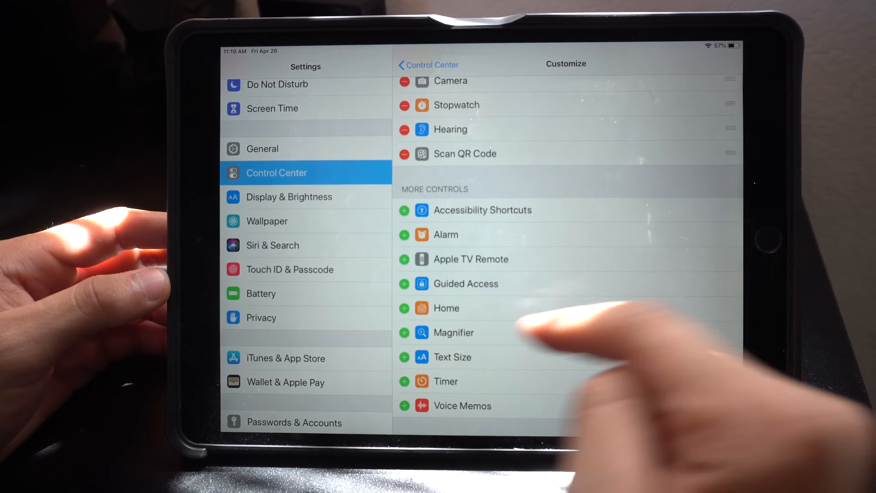
{"action": "left_click", "coordinate": [403, 356]}
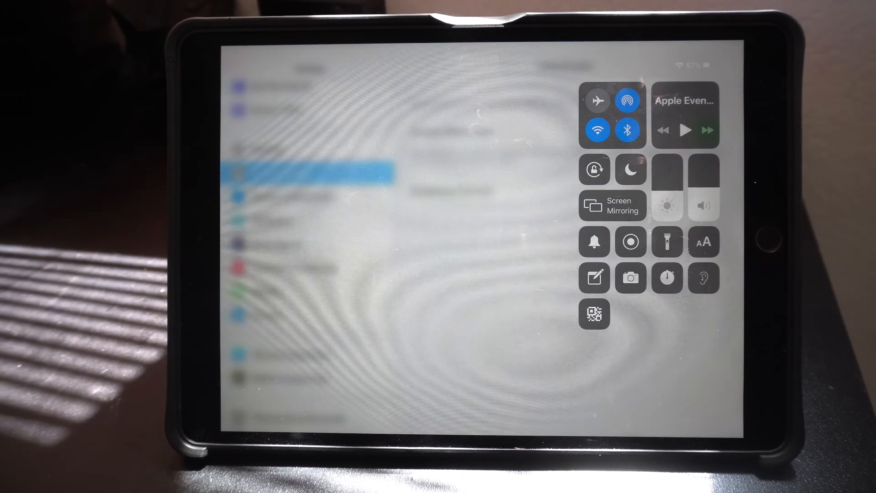
- Toggle the Screen Recording control in Control Center before opening the Today View
{"action": "left_click", "coordinate": [703, 242]}
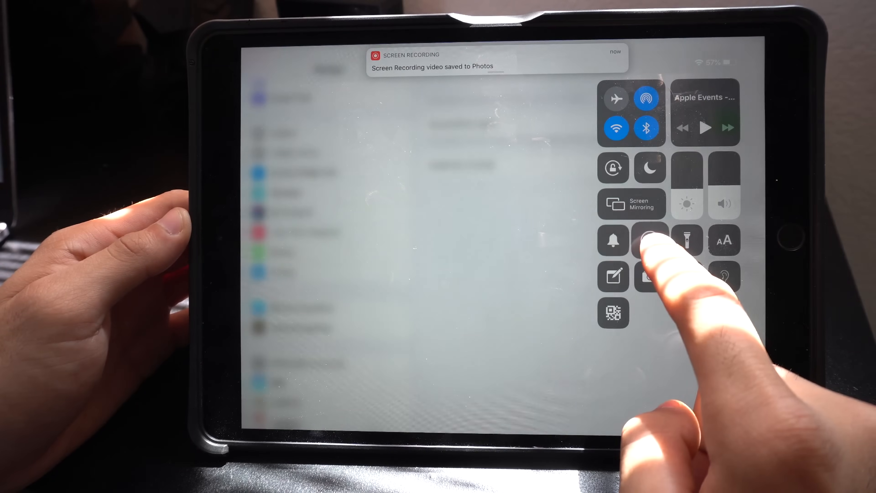
{"action": "left_click", "coordinate": [649, 241]}
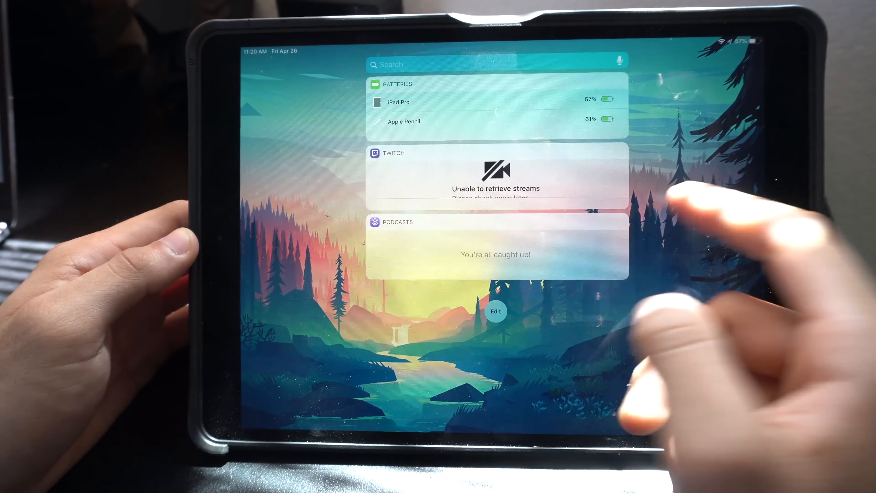
- Edit the Today View widgets, scroll the More Widgets list, and finish editing
{"action": "left_click", "coordinate": [495, 311]}
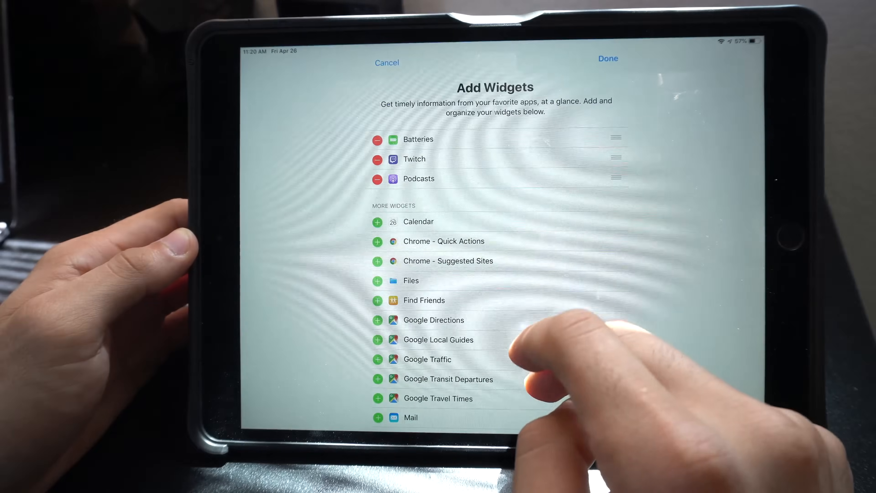
{"action": "scroll", "scroll_direction": "down", "scroll_amount": 3}
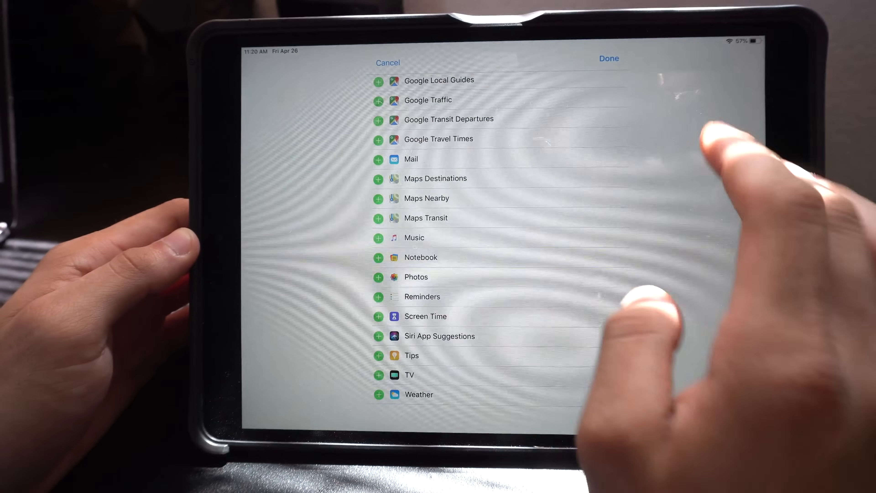
{"action": "left_click", "coordinate": [608, 59]}
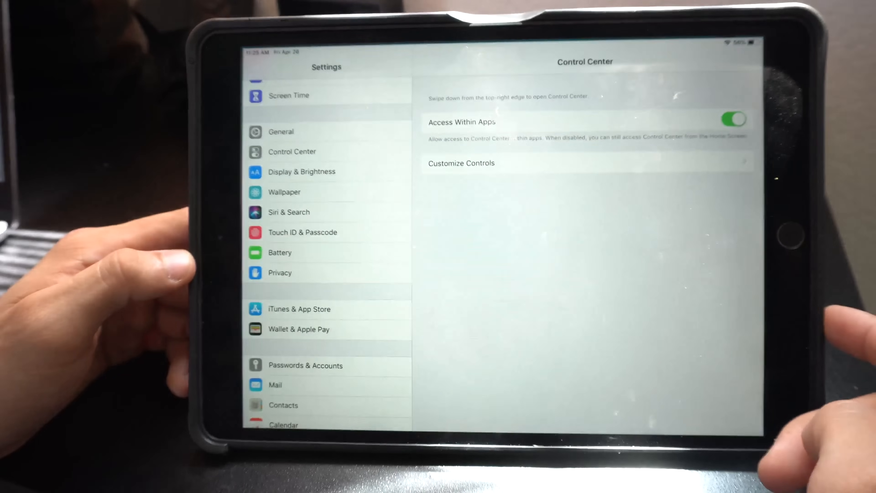
- Open Settings' Music page and its EQ equalizer presets under Playback
{"action": "left_click", "coordinate": [279, 263]}
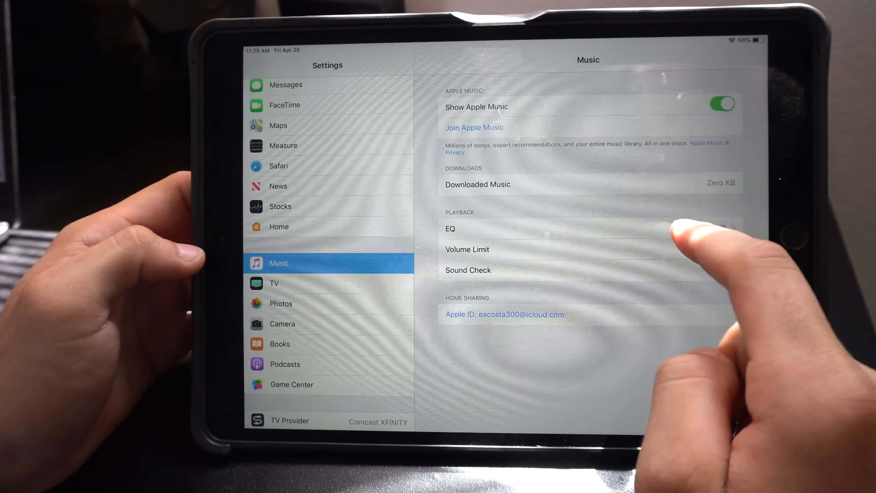
{"action": "left_click", "coordinate": [450, 229]}
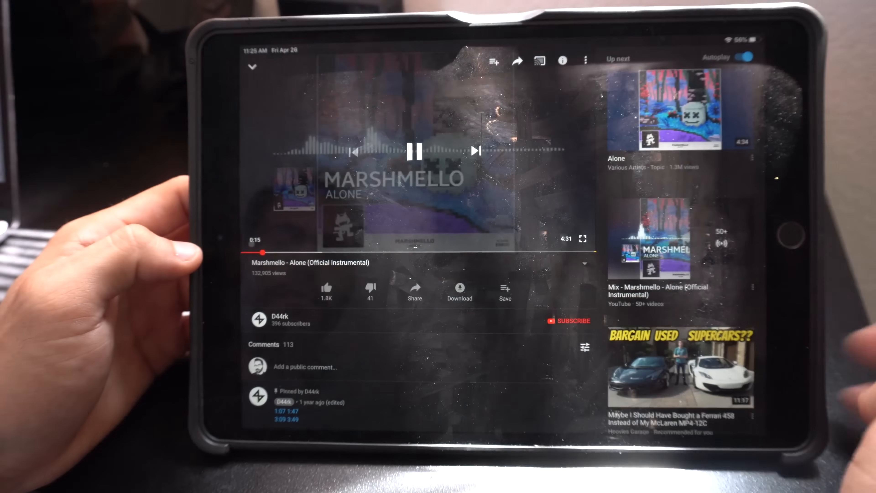
- Play Marshmello - Alone (Official Instrumental) in YouTube to hear the equalizer effect
{"action": "left_click", "coordinate": [417, 151]}
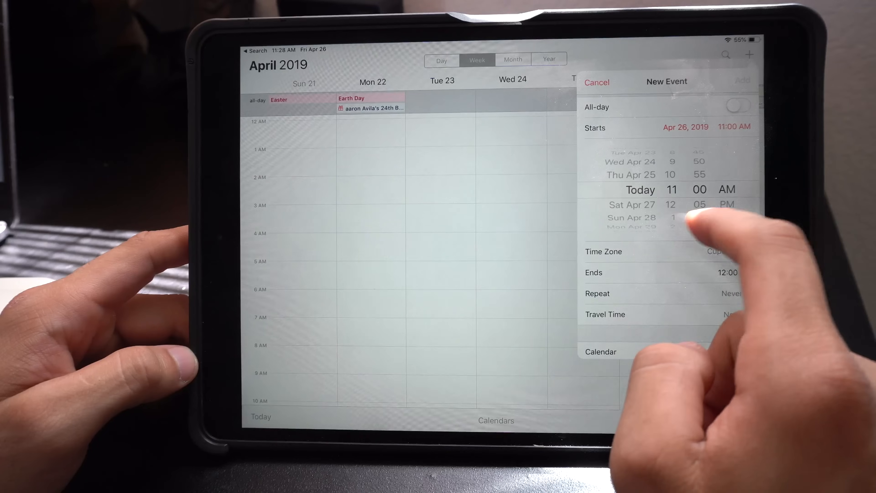
- Scroll the minutes wheel to set the event start to 11:40 AM
{"action": "scroll", "scroll_direction": "down", "scroll_amount": 3}
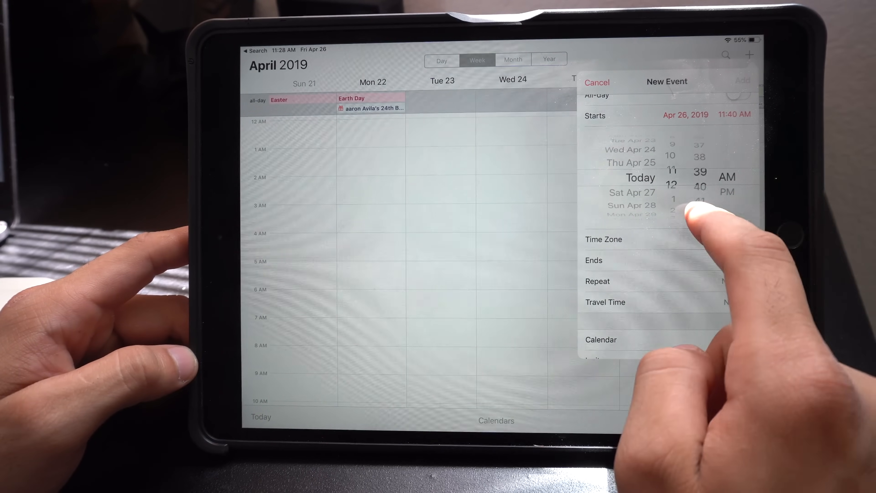
{"action": "scroll", "scroll_direction": "down", "scroll_amount": 3}
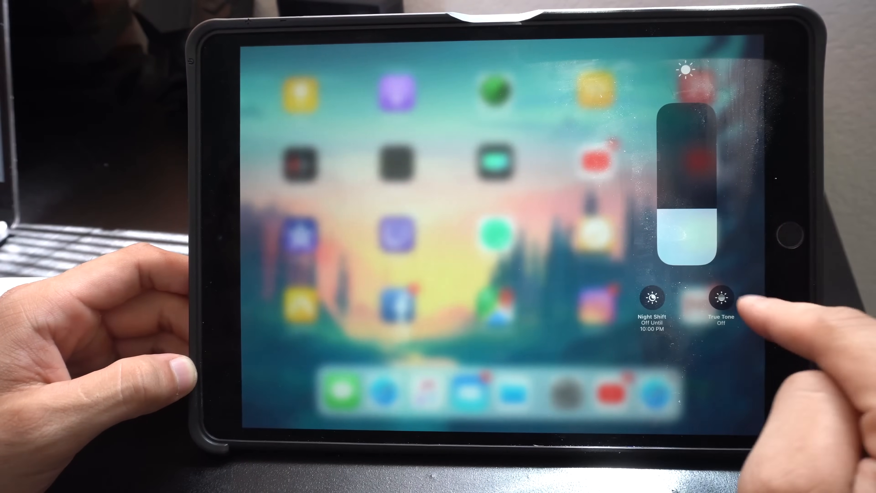
- Switch on True Tone and Night Shift from the expanded brightness control
{"action": "left_click", "coordinate": [721, 297]}
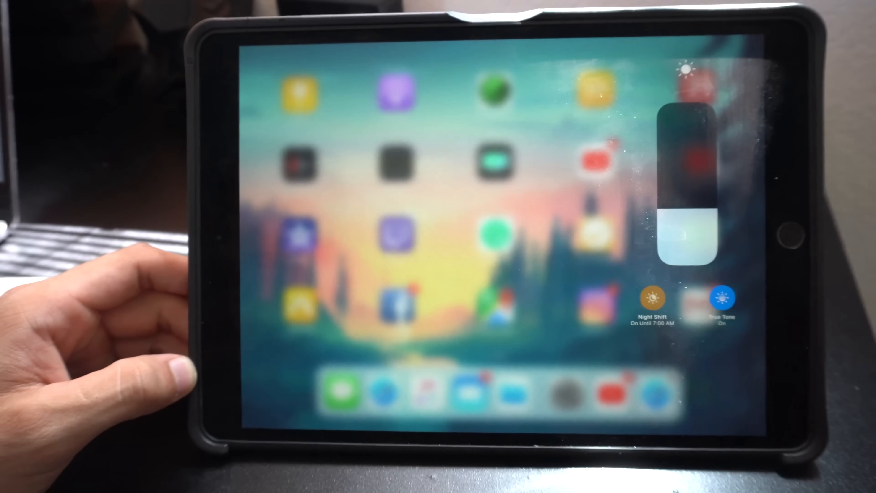
{"action": "left_click", "coordinate": [651, 297]}
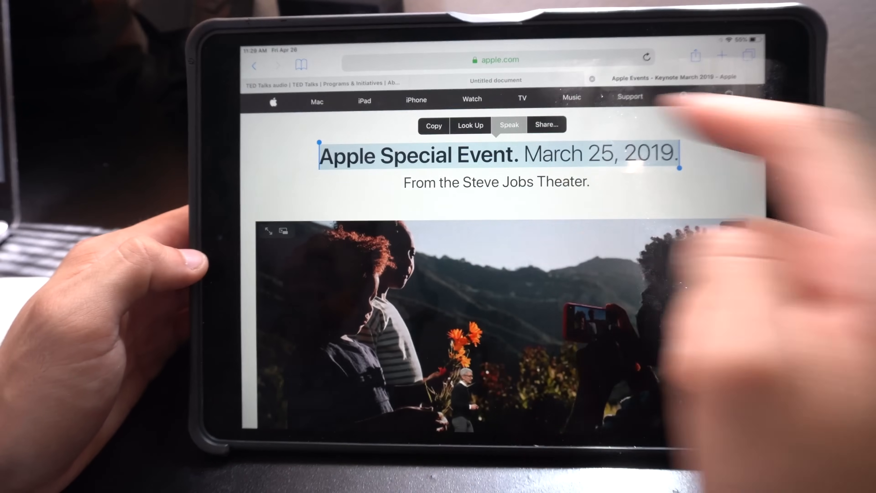
- Have the selected Apple Special Event headline read aloud via Speak
{"action": "left_click", "coordinate": [508, 125]}
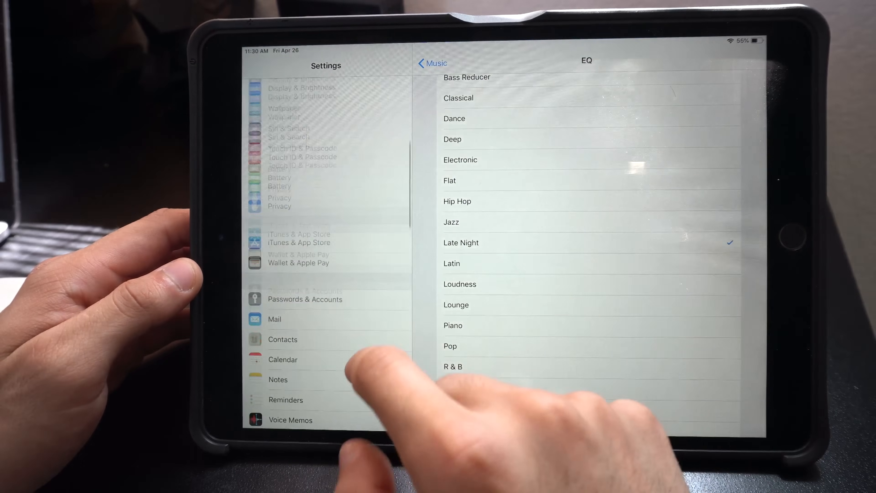
- Browse General > Accessibility > Speech, viewing Highlight Content and the Voices list
{"action": "left_click", "coordinate": [281, 132]}
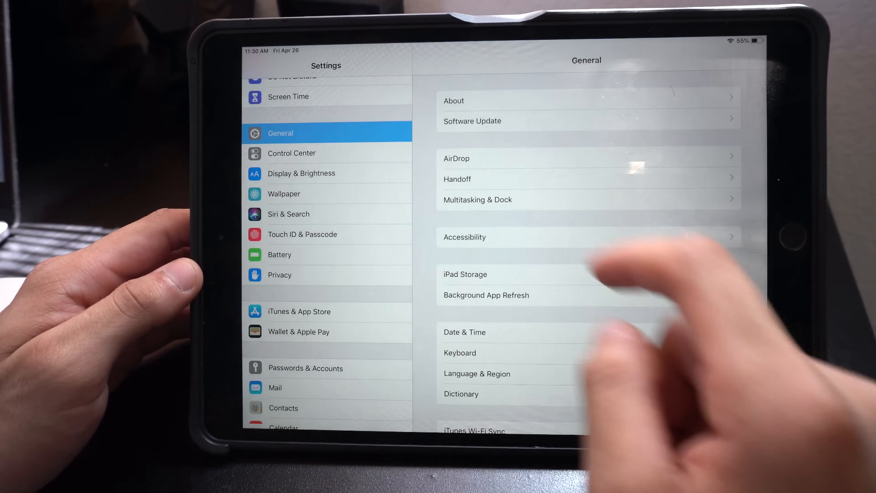
{"action": "left_click", "coordinate": [465, 237]}
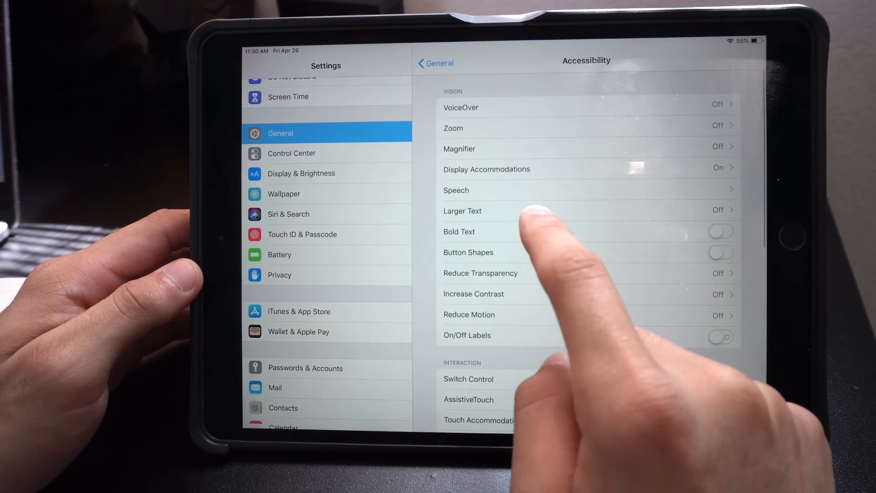
{"action": "left_click", "coordinate": [456, 190]}
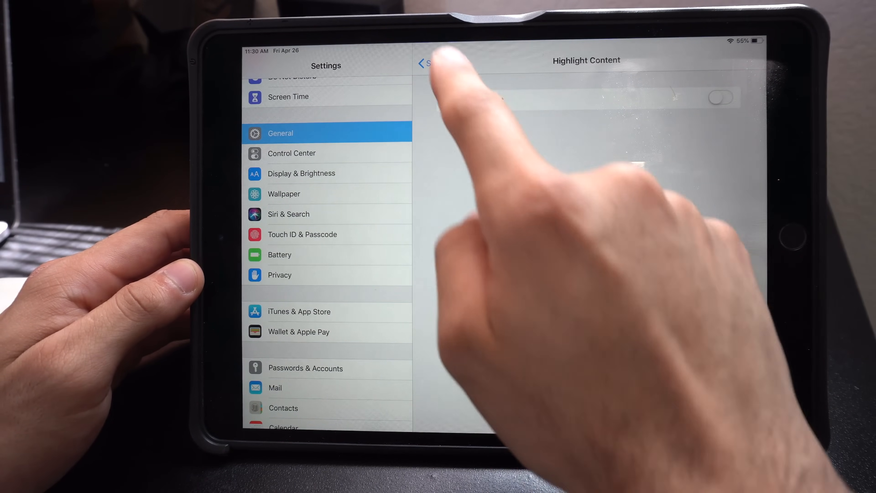
{"action": "left_click", "coordinate": [424, 62]}
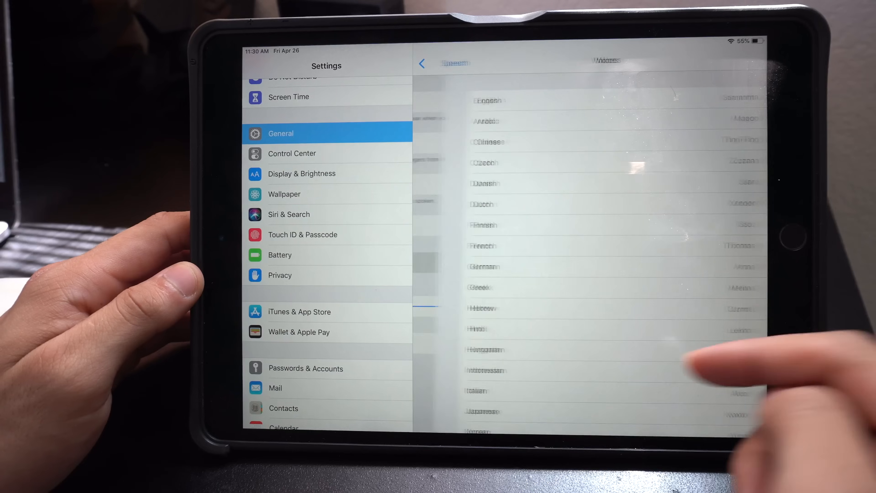
{"action": "scroll", "scroll_direction": "up", "scroll_amount": 3}
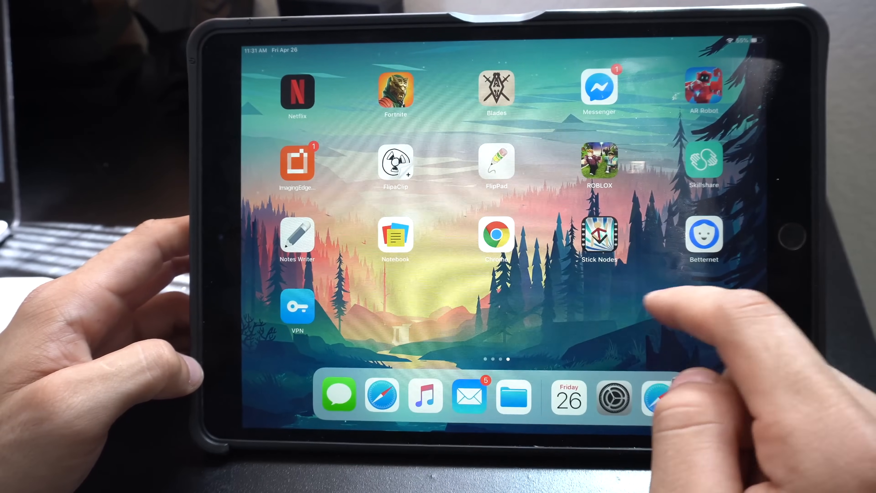
- Stack iMovie, Twitch, CorrectMe and Grammarly while dragging and drop them on the last page
{"action": "scroll", "scroll_direction": "left", "scroll_amount": 3}
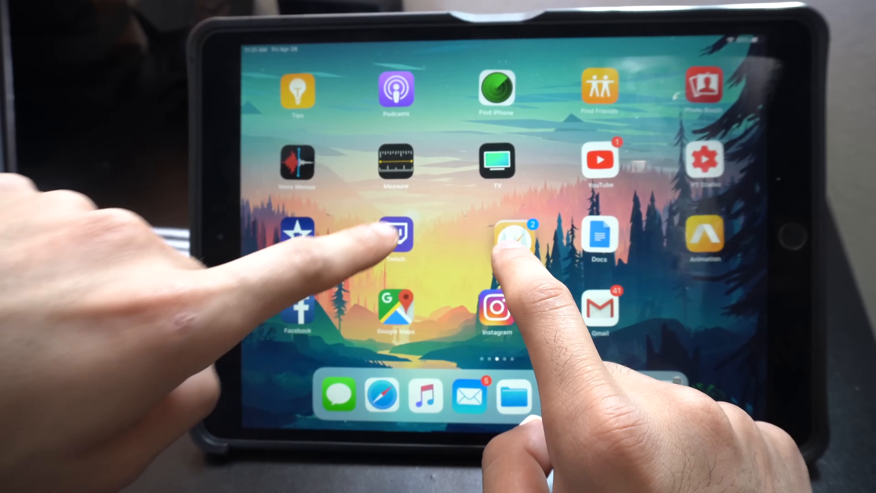
{"action": "left_click", "coordinate": [514, 241]}
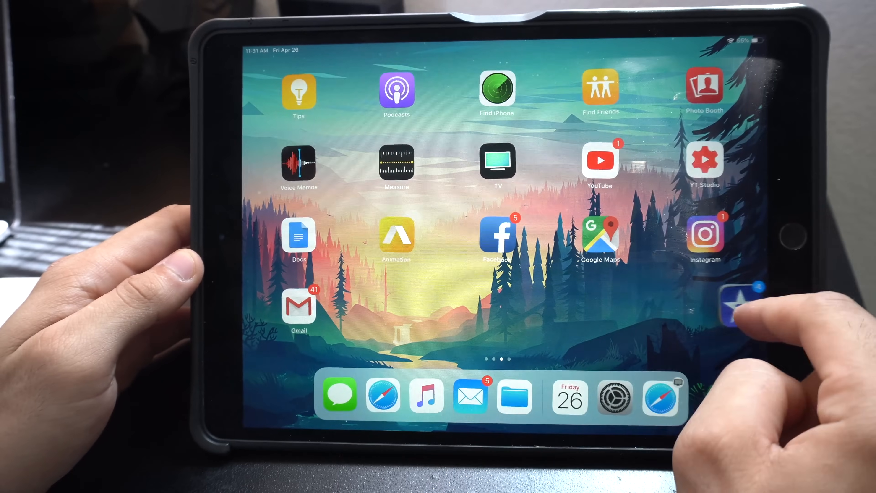
{"action": "scroll", "scroll_direction": "left", "scroll_amount": 3}
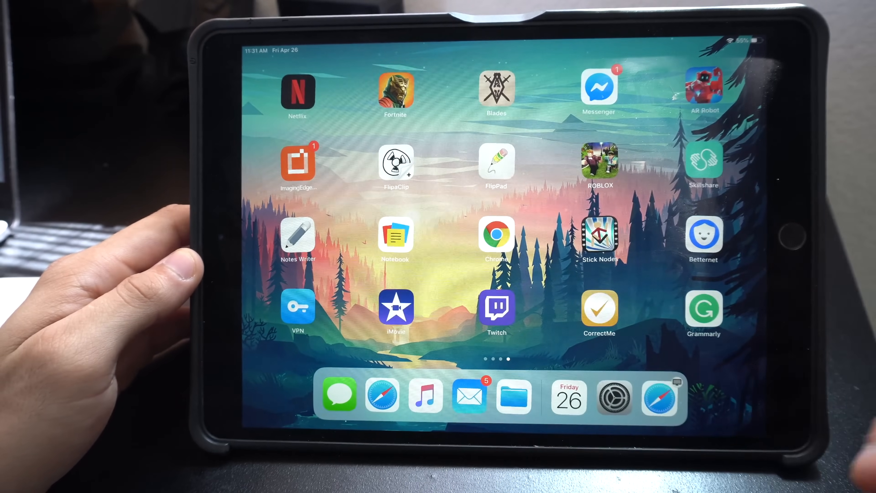